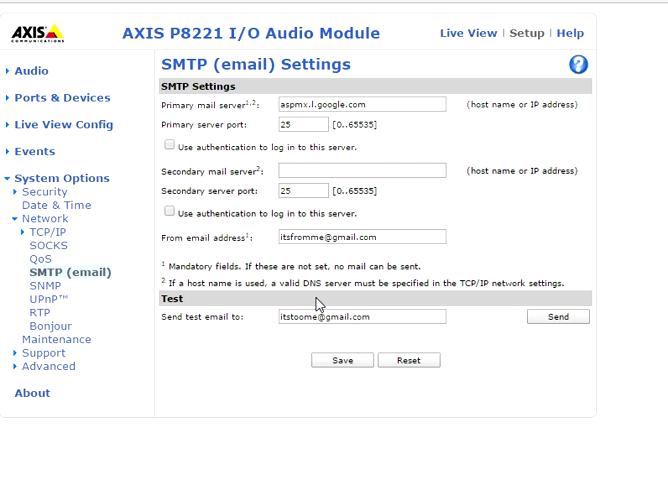
# Send a test email to the configured test recipient address.
pyautogui.click(355, 317)
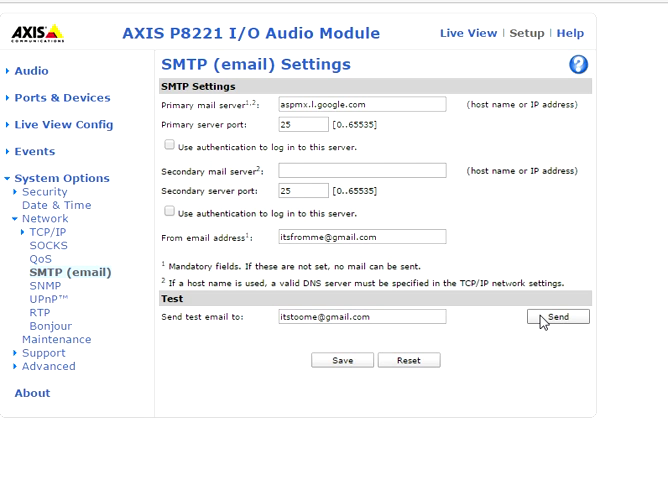
pyautogui.moveTo(335, 183)
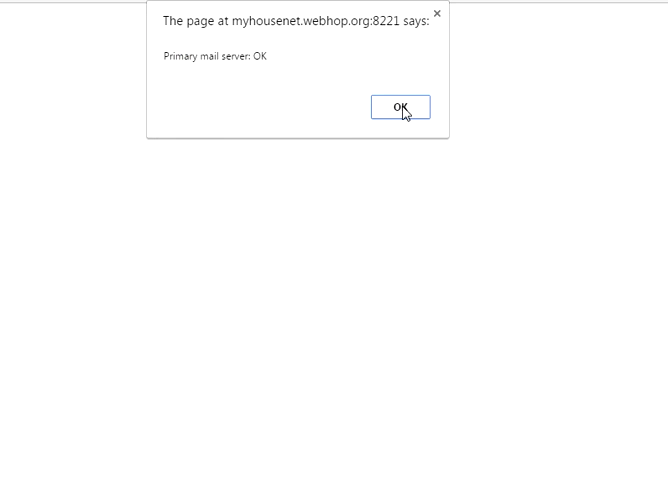
# Acknowledge the 'Primary mail server: OK' confirmation message.
pyautogui.click(399, 107)
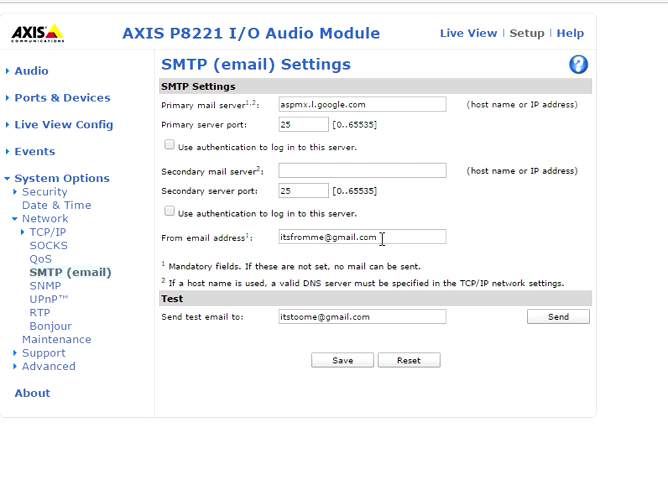
pyautogui.tripleClick(350, 238)
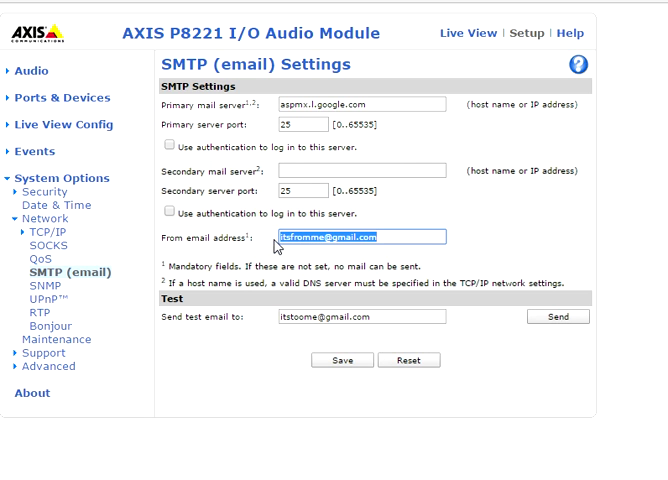
pyautogui.moveTo(350, 253)
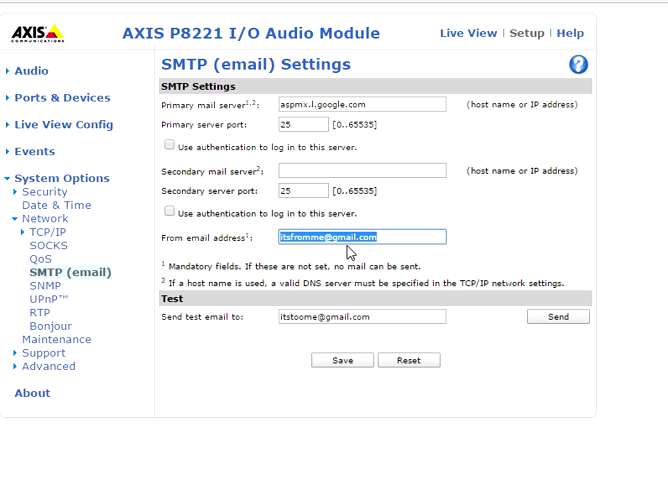
pyautogui.moveTo(516, 325)
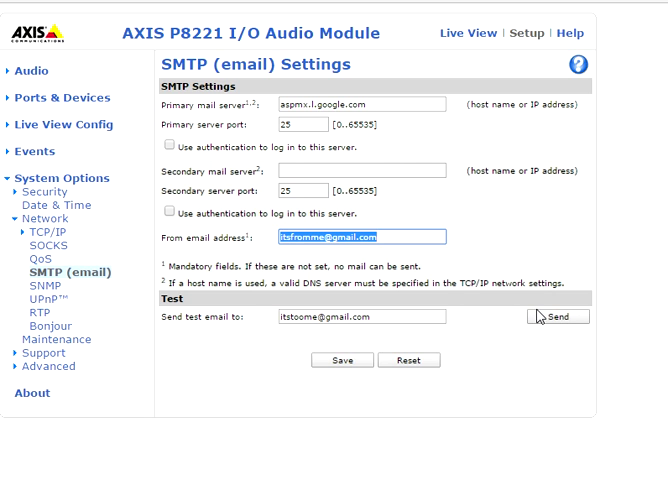
pyautogui.moveTo(446, 305)
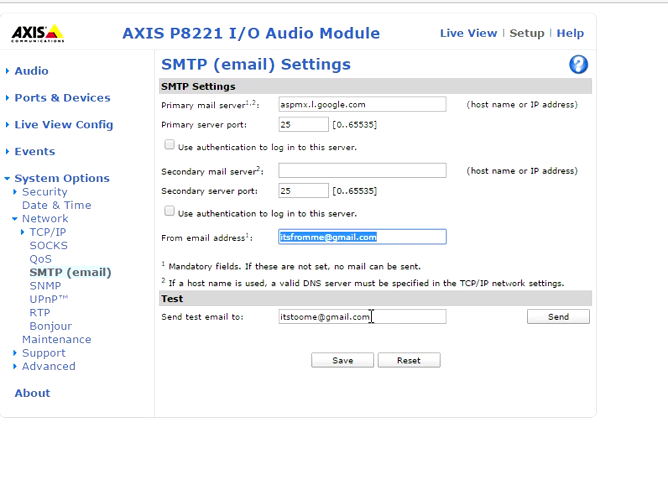
pyautogui.moveTo(399, 340)
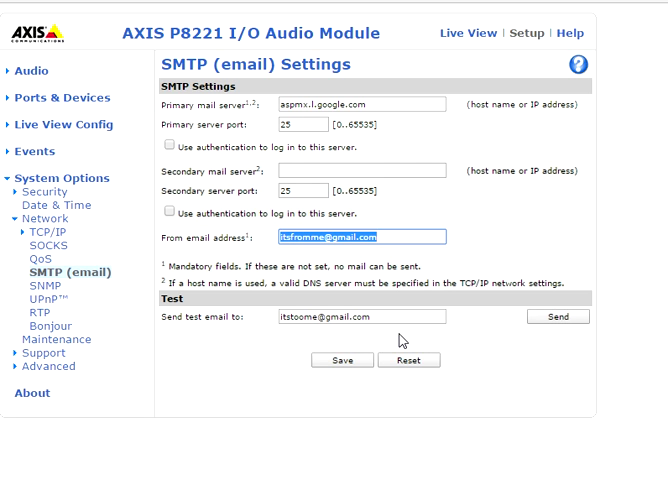
pyautogui.moveTo(495, 461)
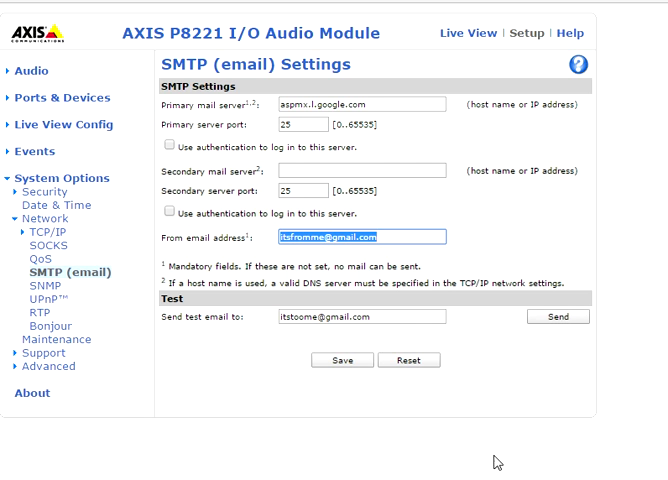